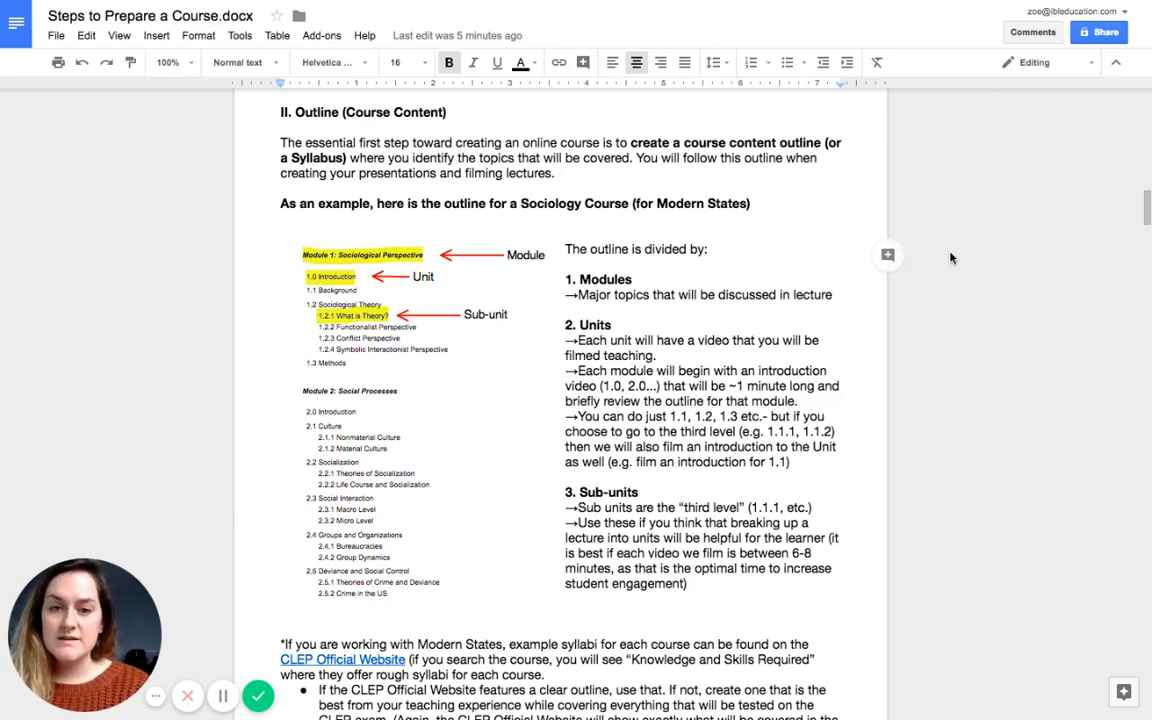
scroll(down, 3)
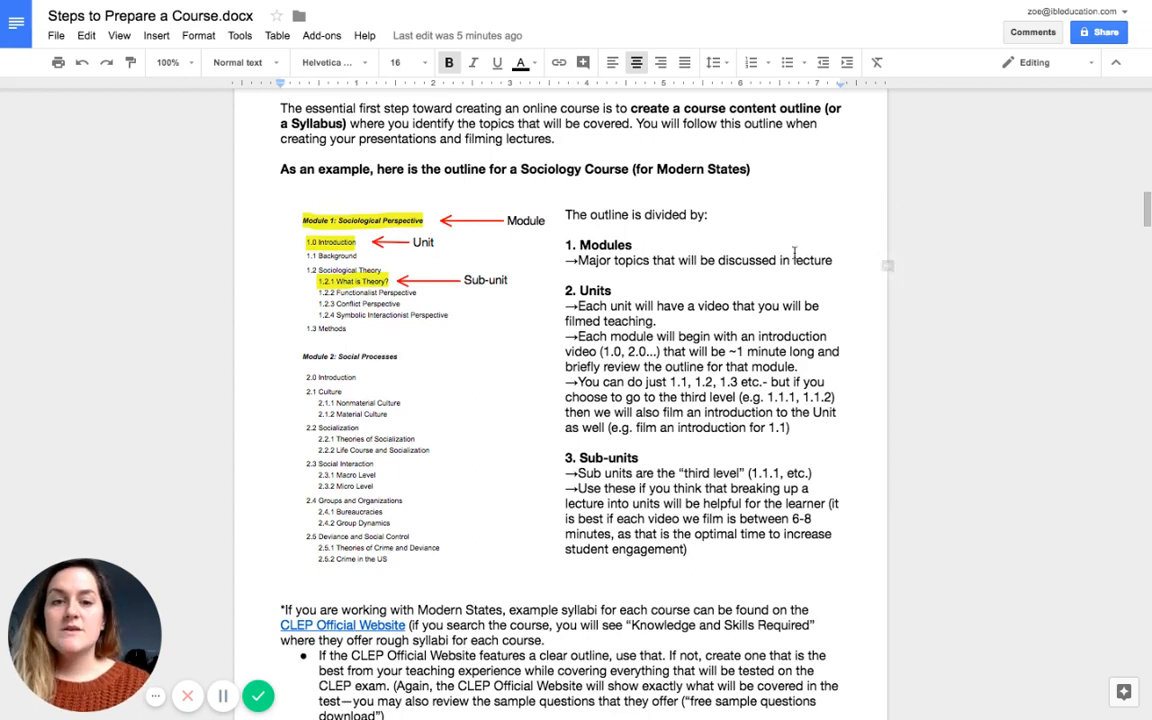
mouse_move(948, 248)
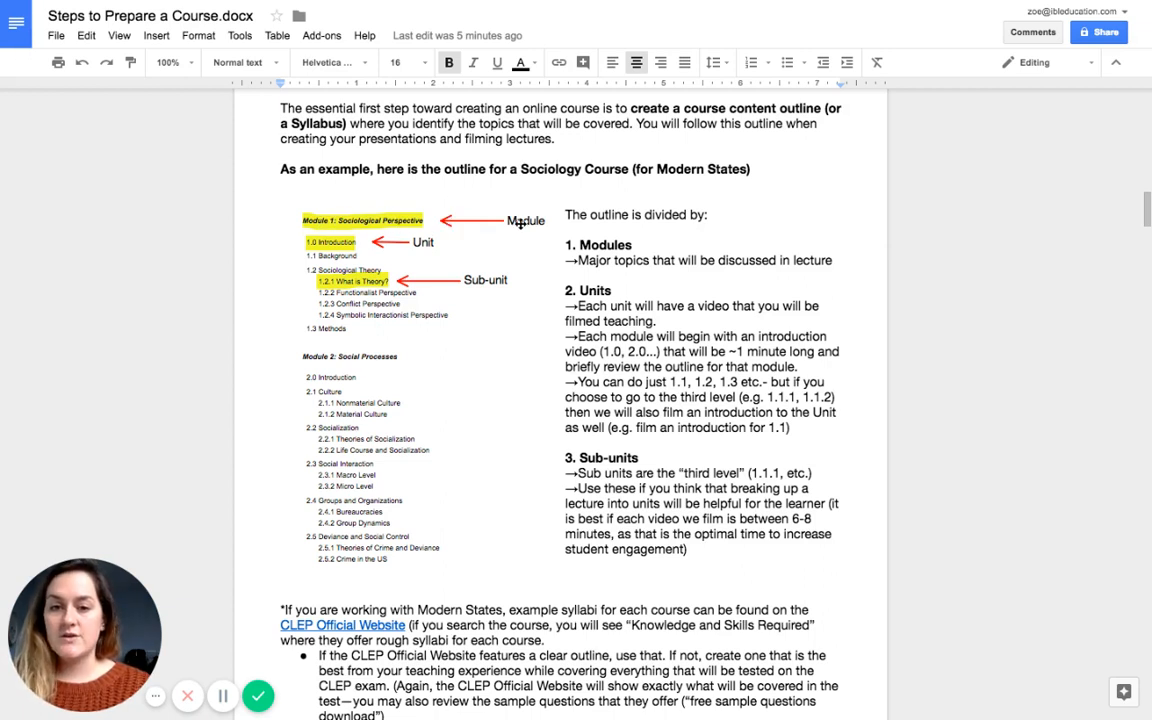
mouse_move(822, 266)
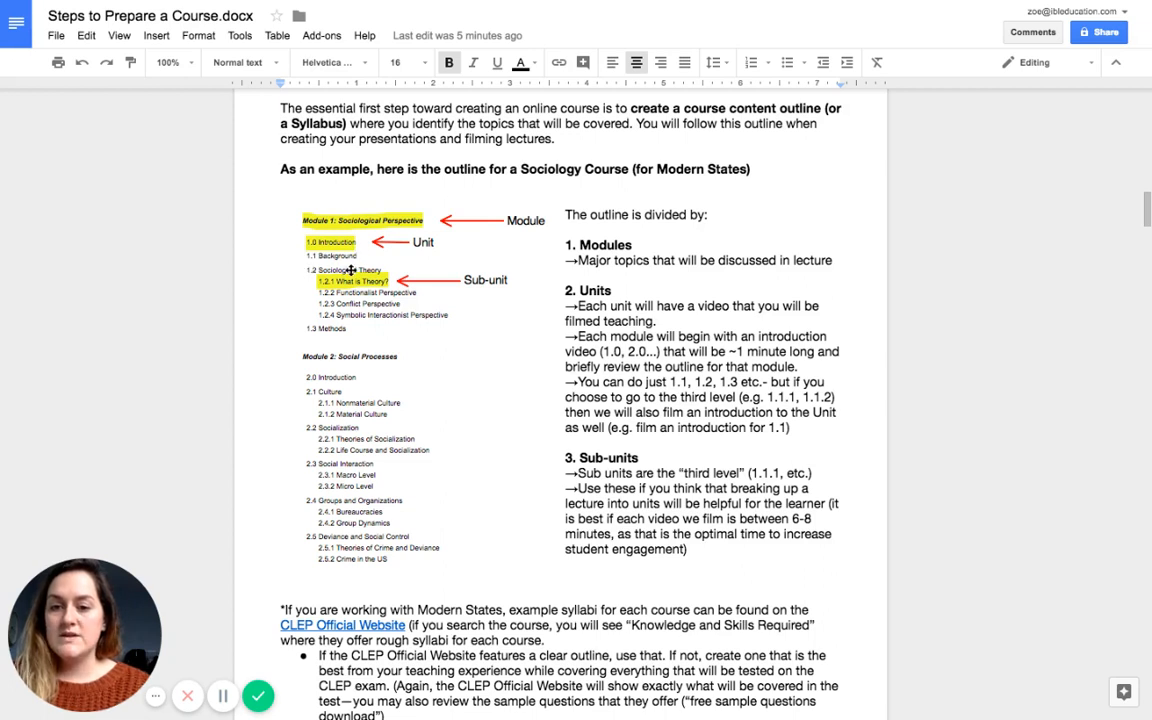
mouse_move(360, 337)
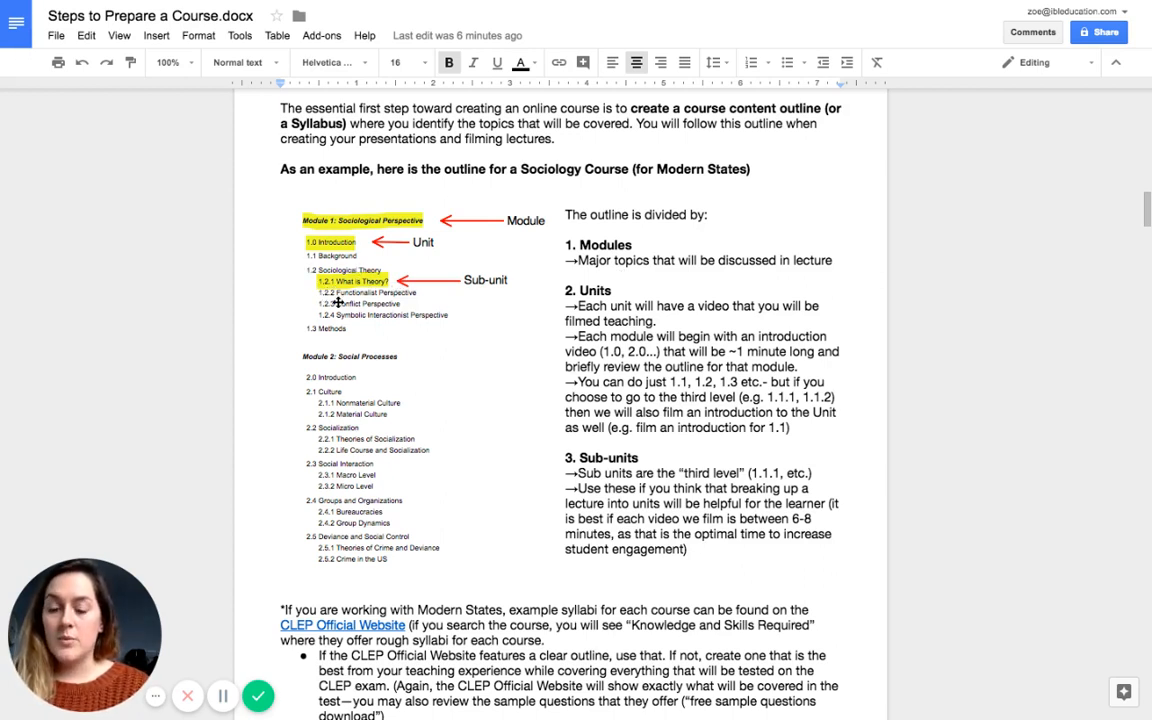
mouse_move(340, 304)
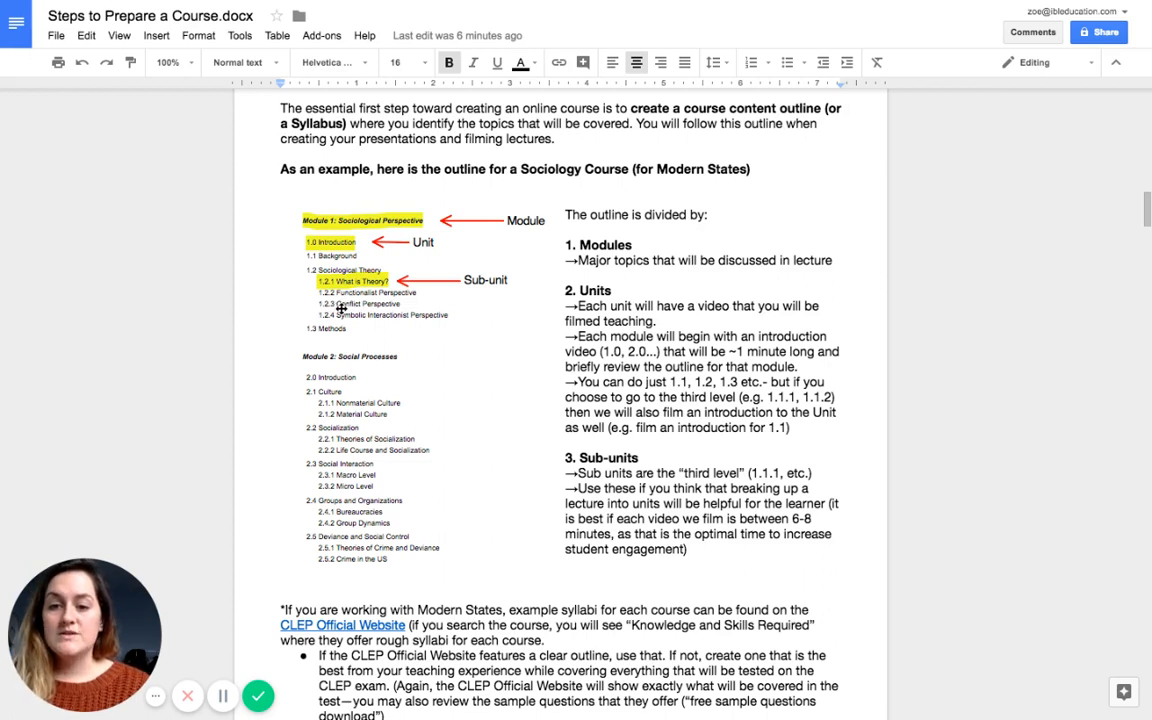
mouse_move(519, 450)
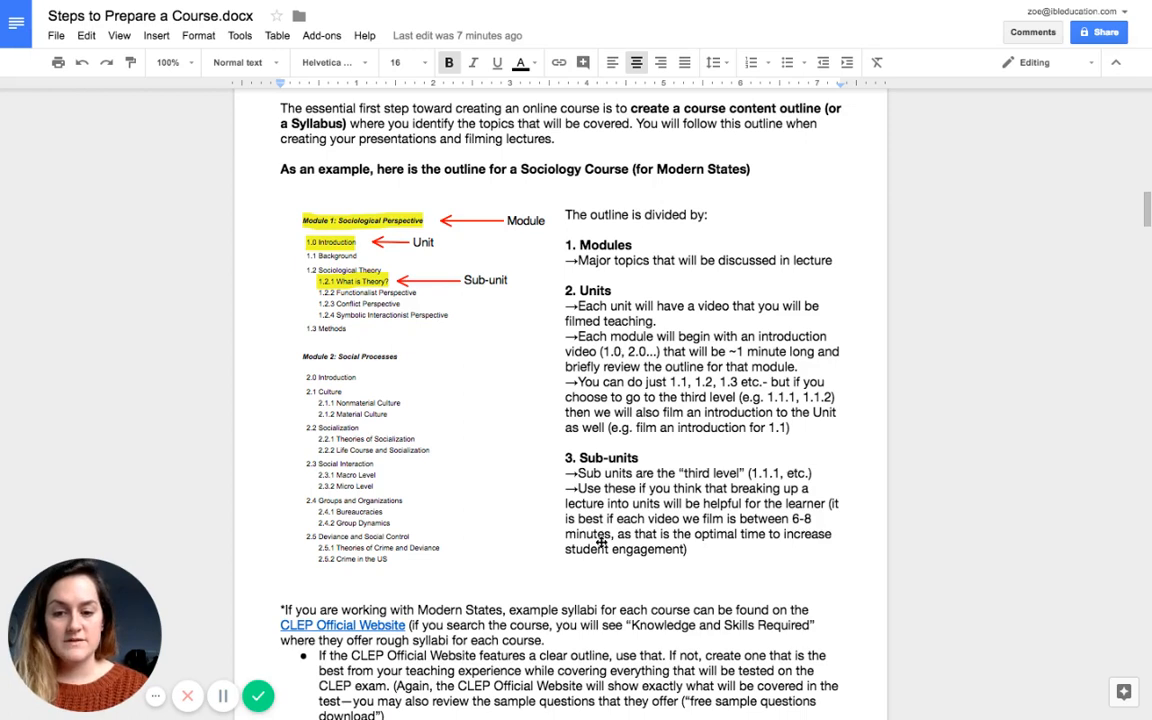
scroll(down, 3)
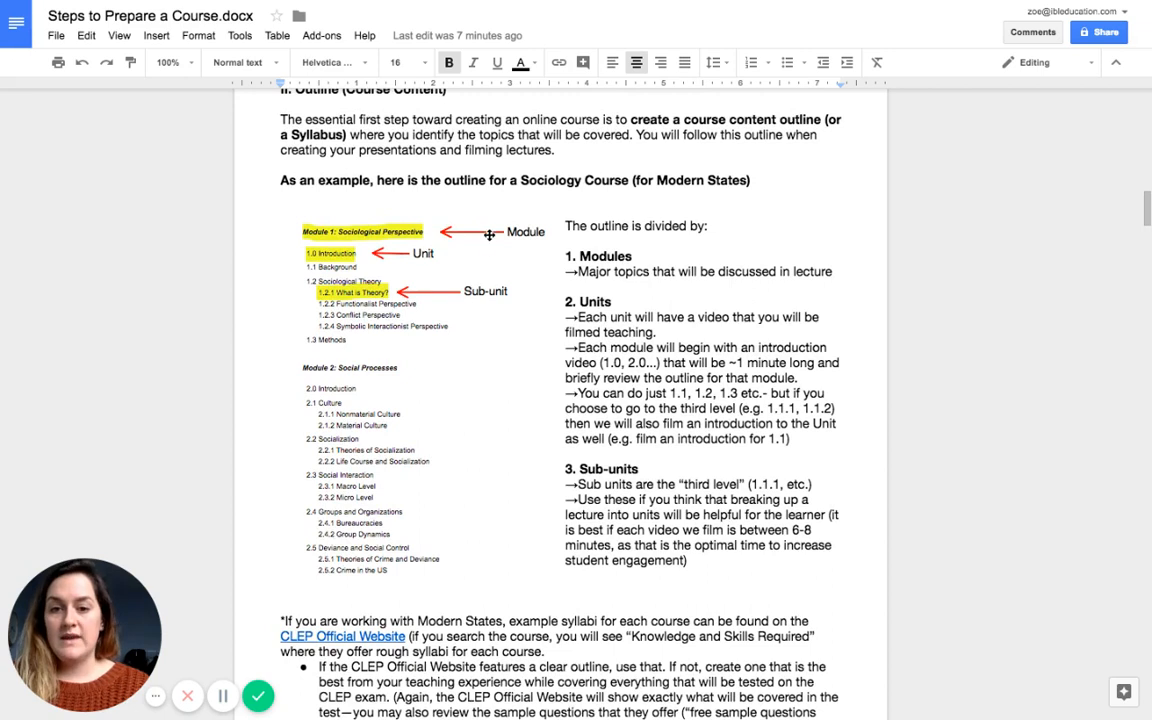
mouse_move(810, 437)
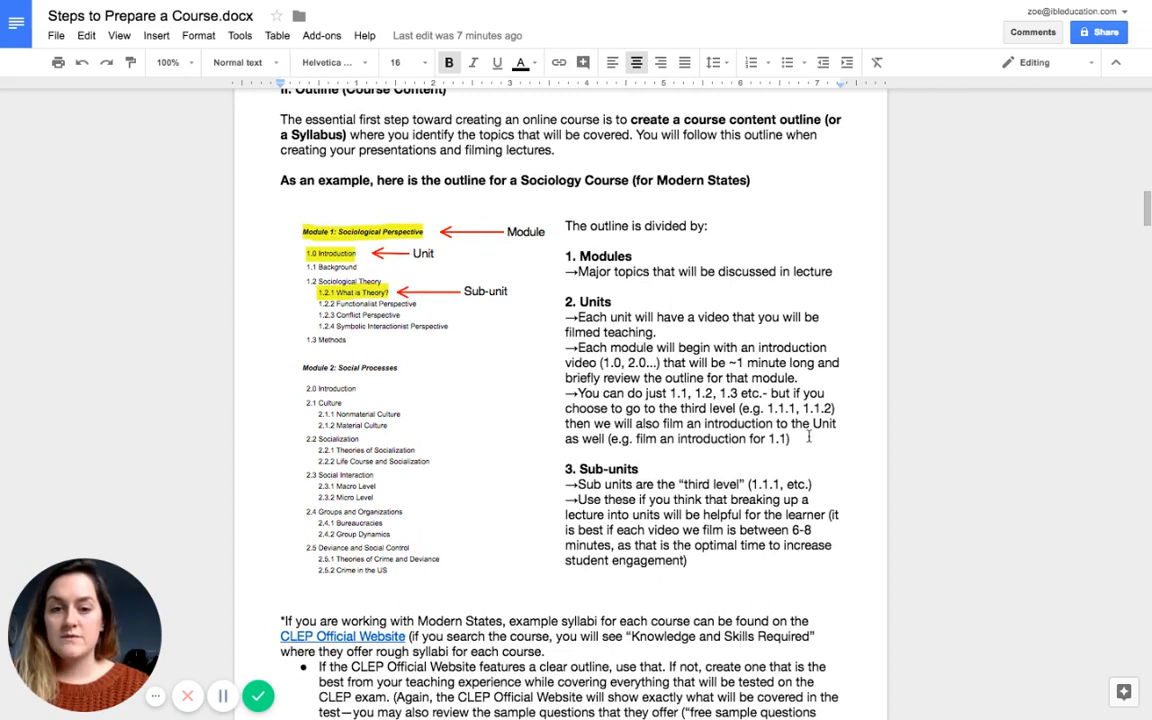
mouse_move(925, 420)
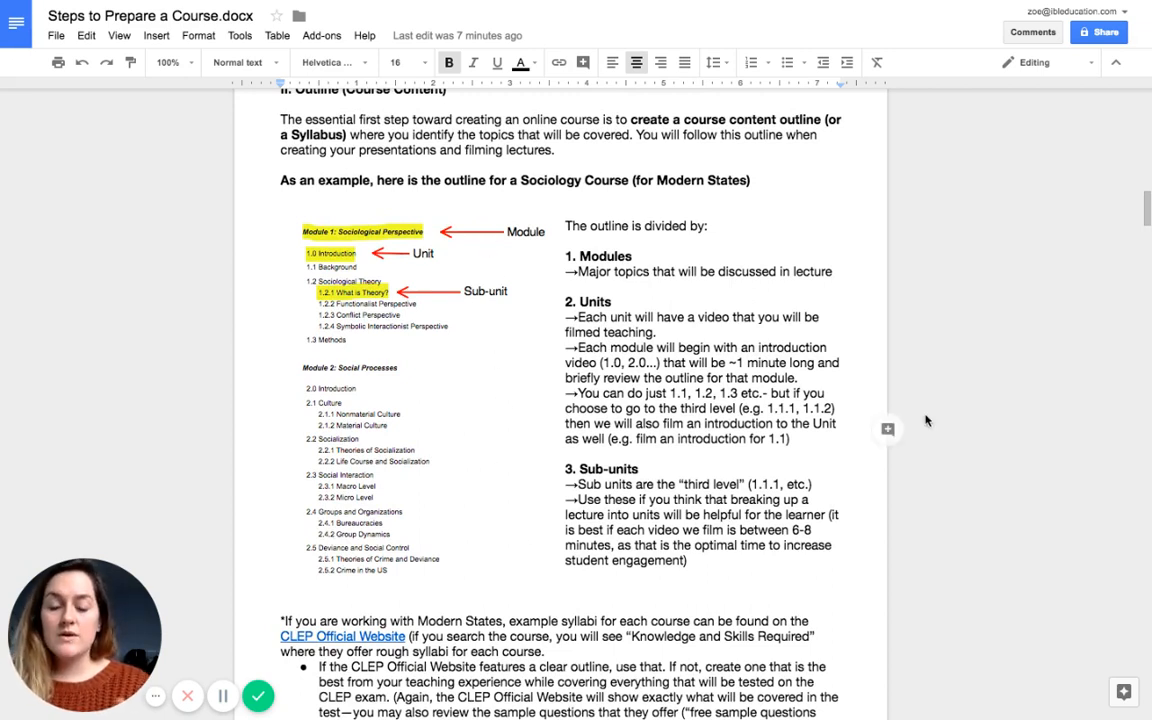